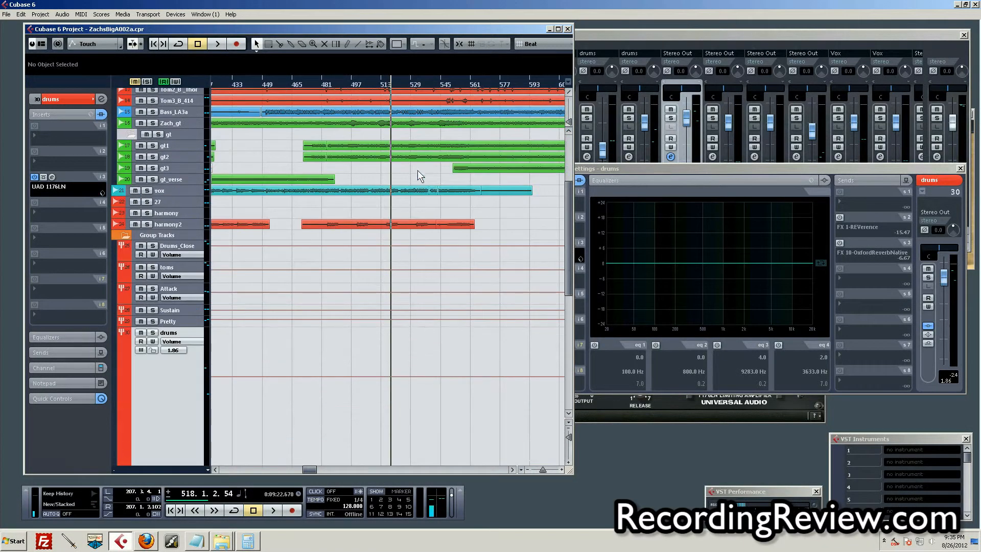
pyautogui.moveTo(450, 220)
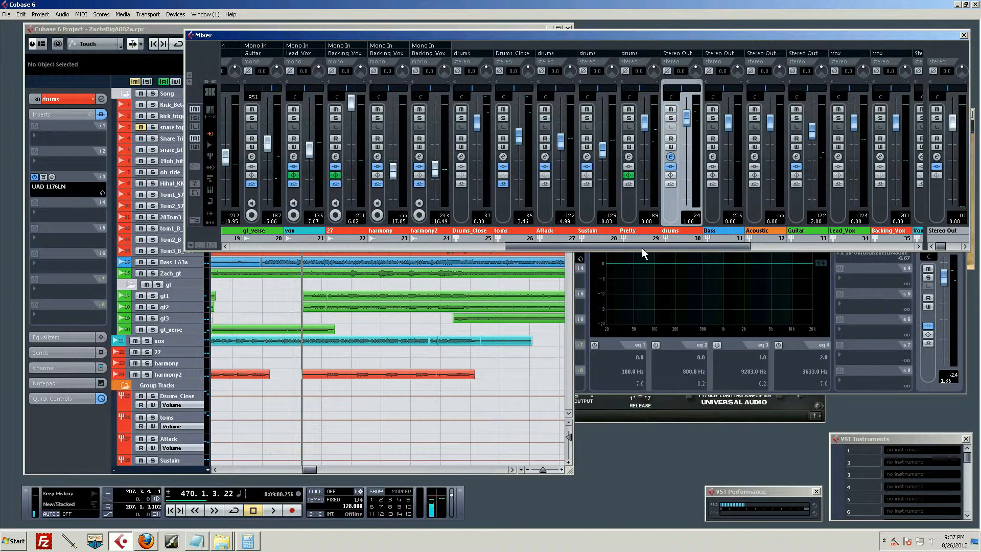
# Play the song to watch signal flow through the mixer channels, then stop playback
pyautogui.click(272, 510)
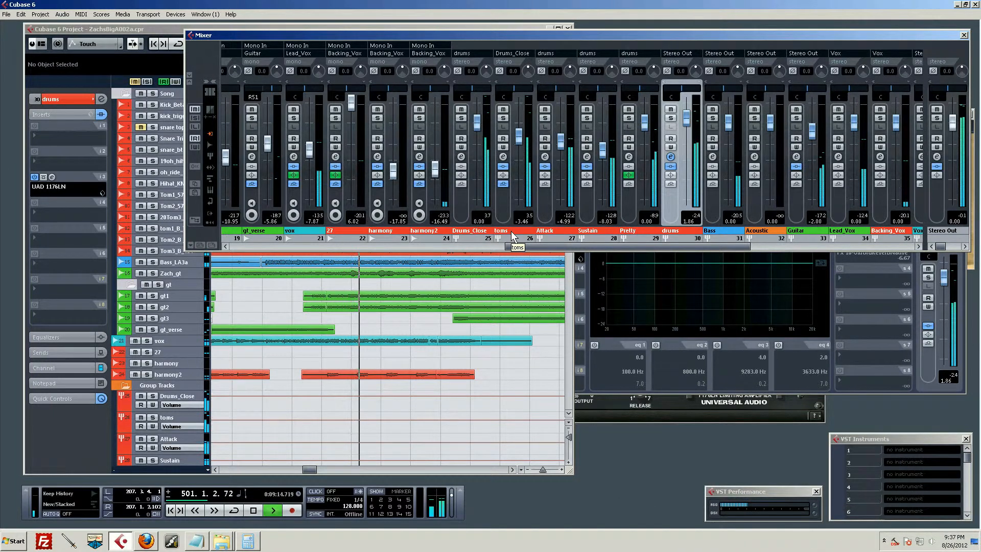
pyautogui.click(272, 510)
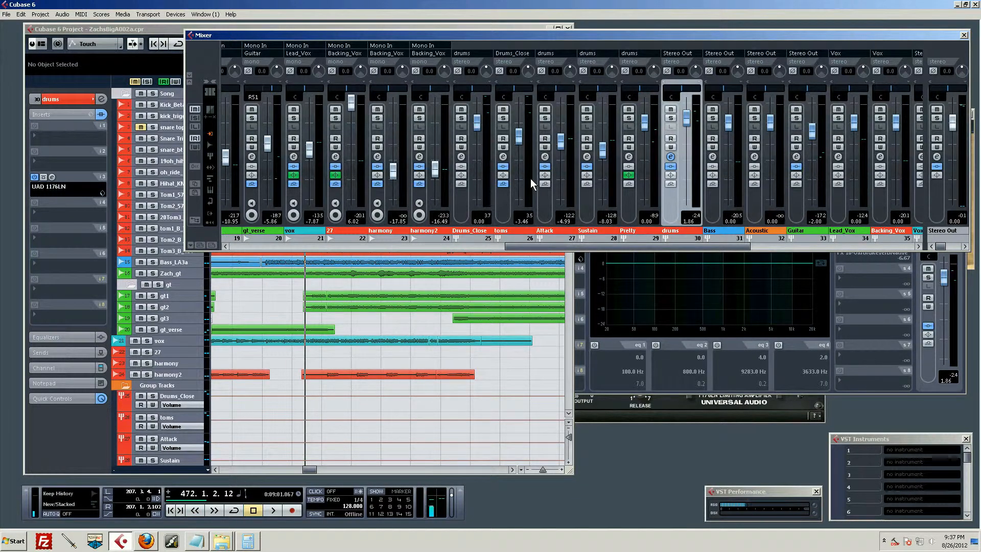
pyautogui.moveTo(525, 190)
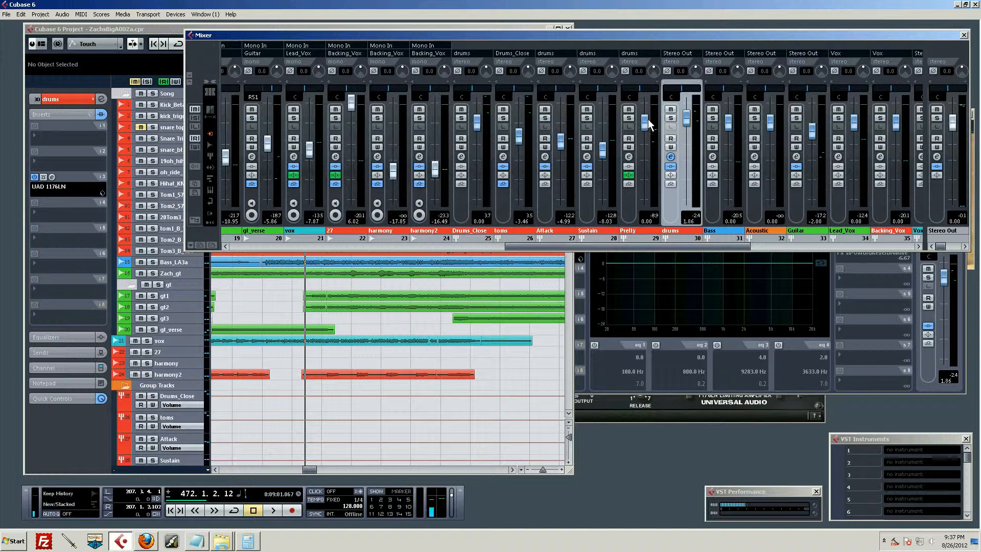
pyautogui.moveTo(658, 136)
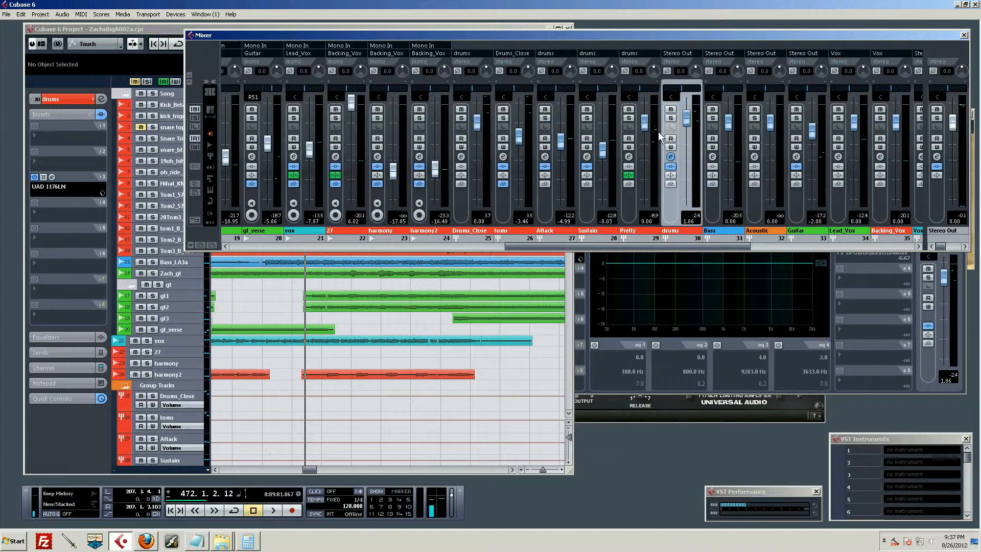
pyautogui.moveTo(651, 139)
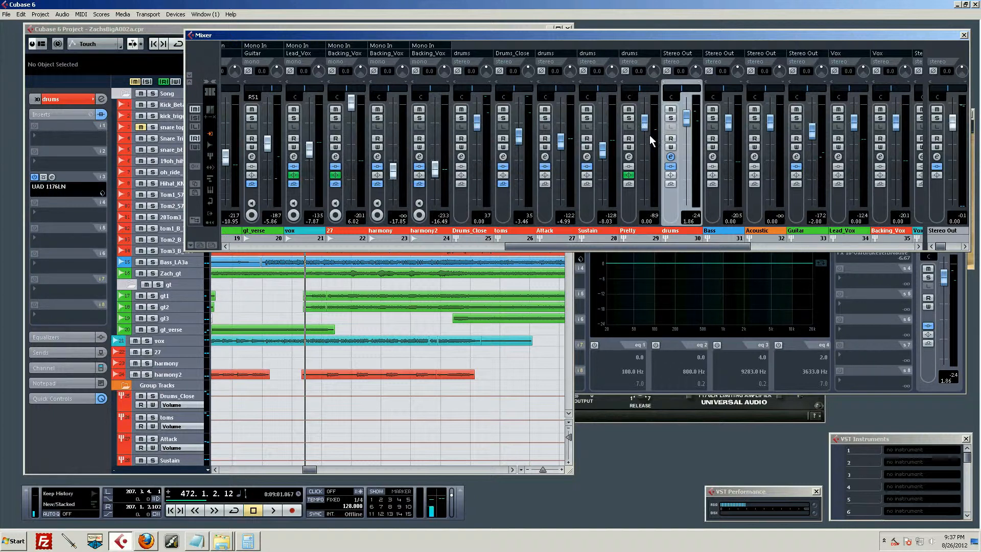
pyautogui.moveTo(642, 135)
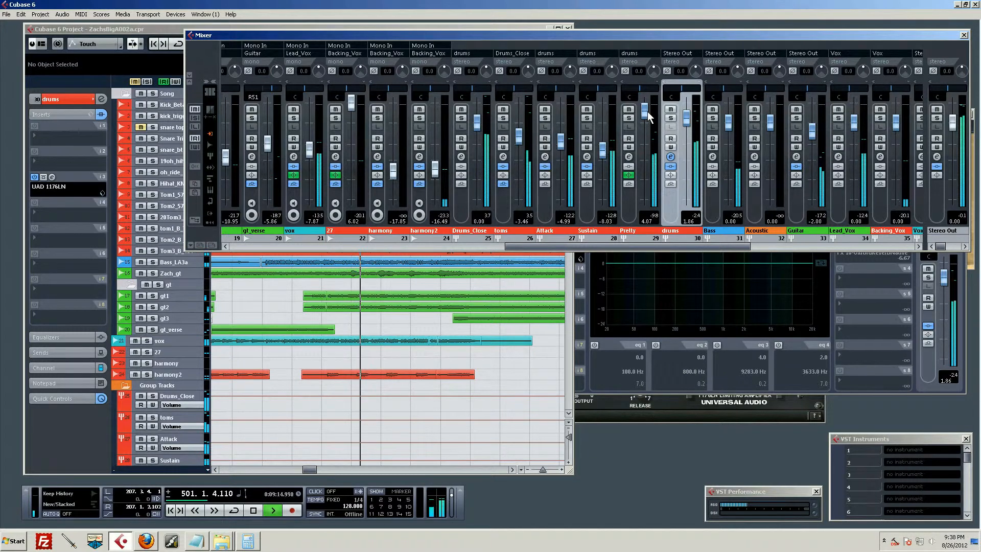
# Stop playback from the Transport bar with the full mixer still visible
pyautogui.click(253, 510)
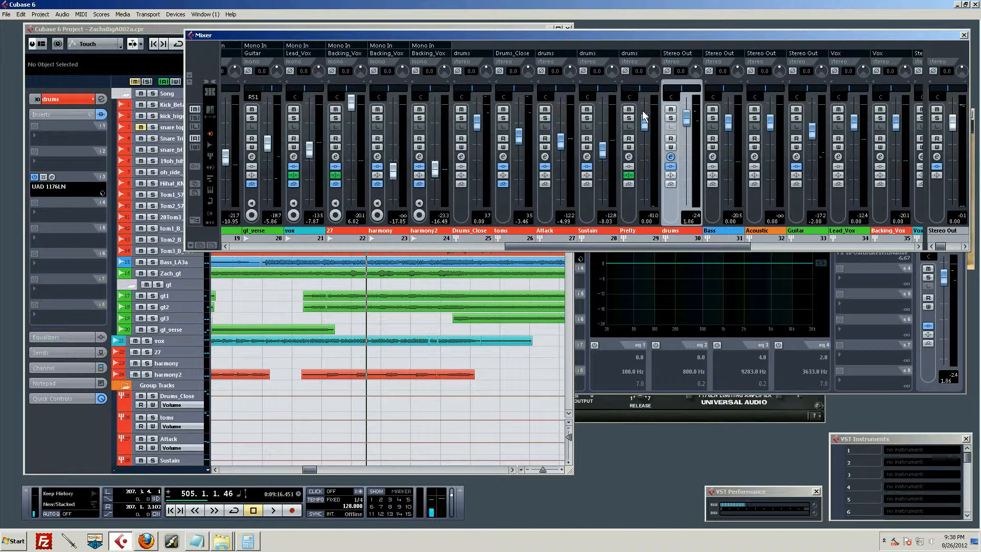
pyautogui.moveTo(587, 112)
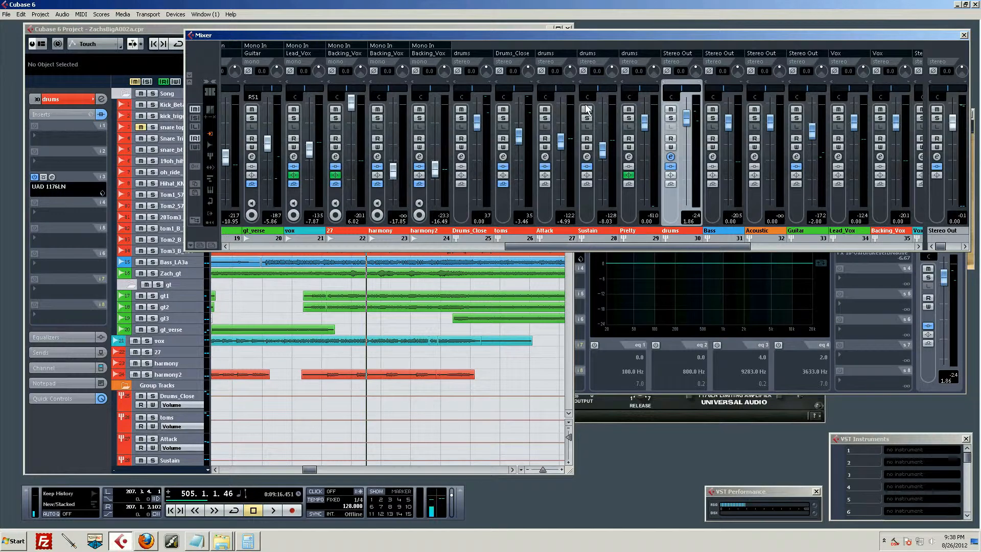
pyautogui.moveTo(558, 85)
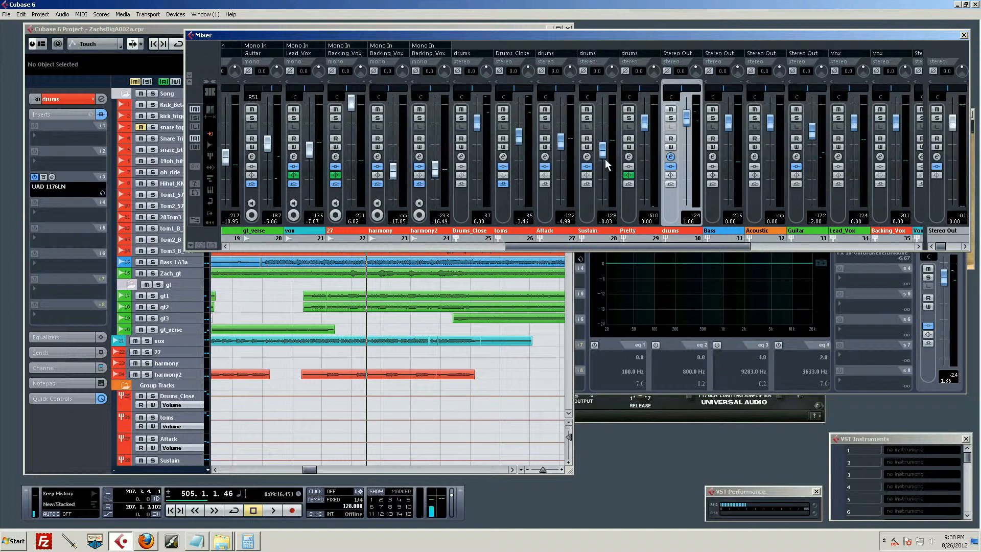
pyautogui.moveTo(333, 199)
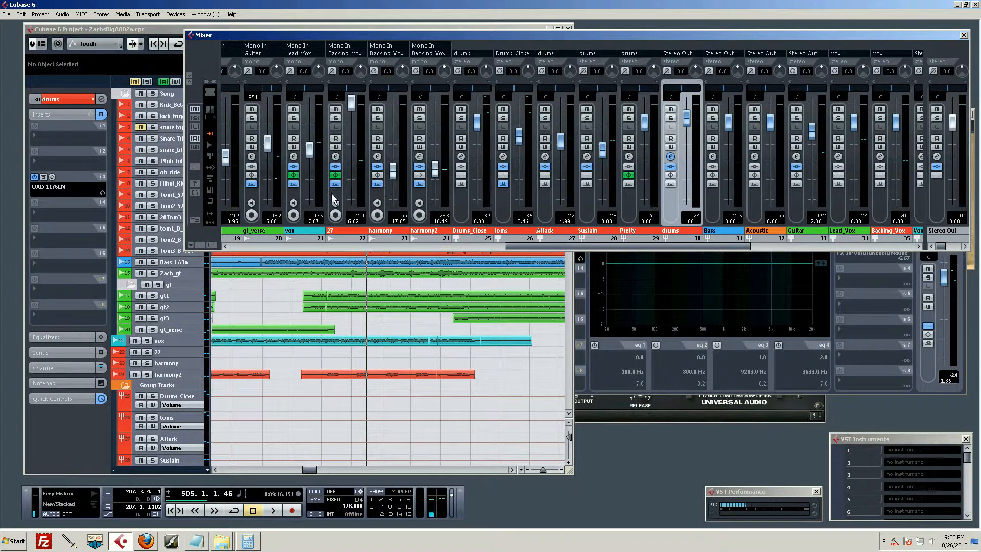
pyautogui.moveTo(669, 217)
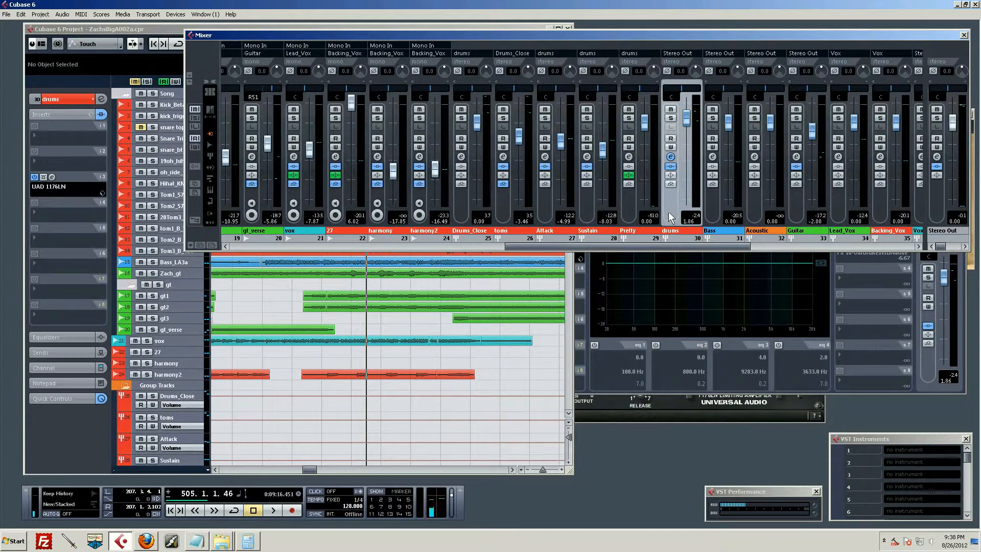
pyautogui.moveTo(682, 175)
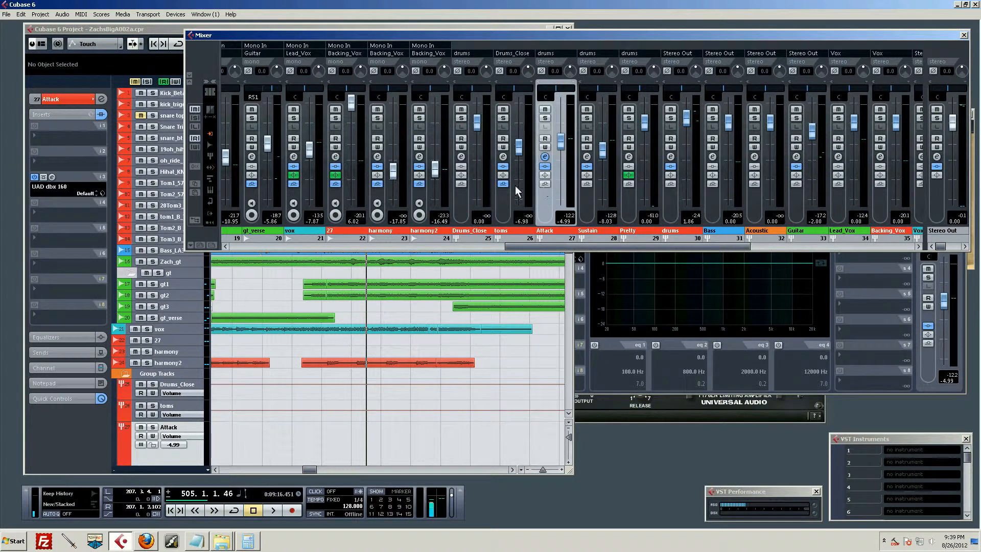
pyautogui.moveTo(674, 163)
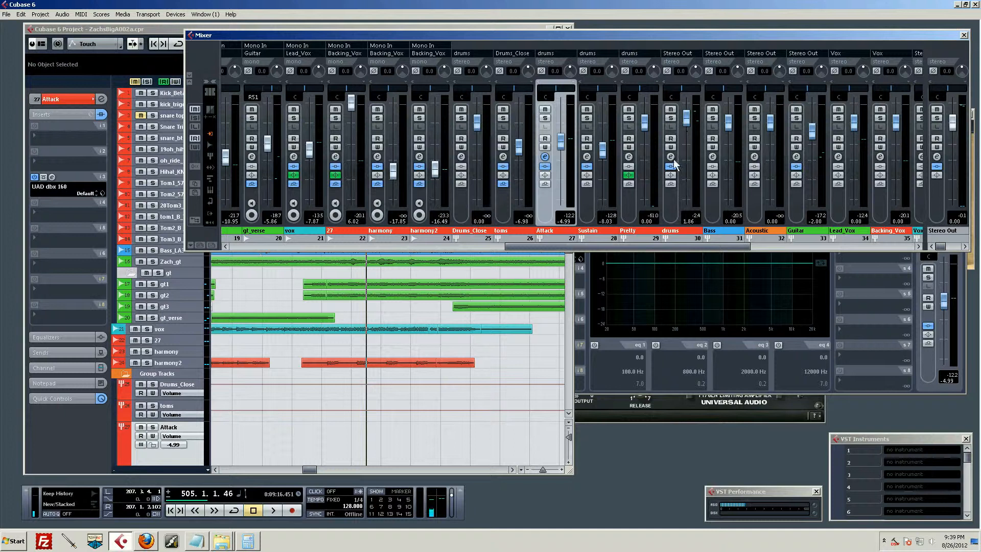
pyautogui.moveTo(674, 149)
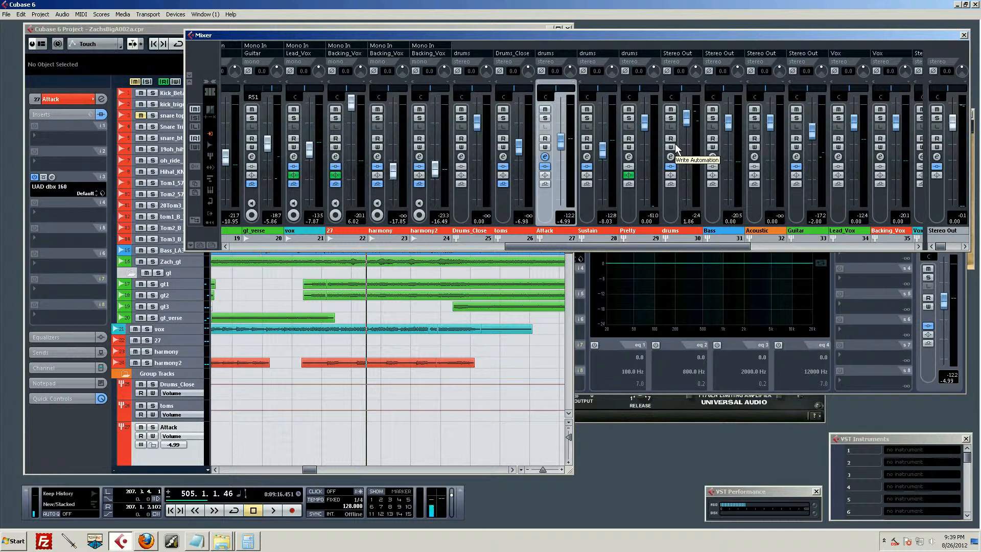
pyautogui.moveTo(678, 148)
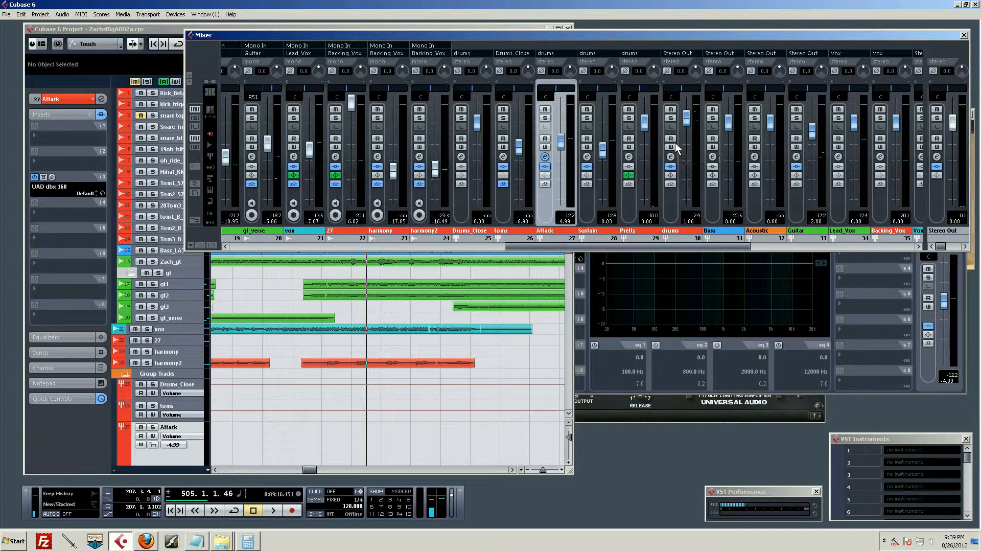
pyautogui.moveTo(670, 148)
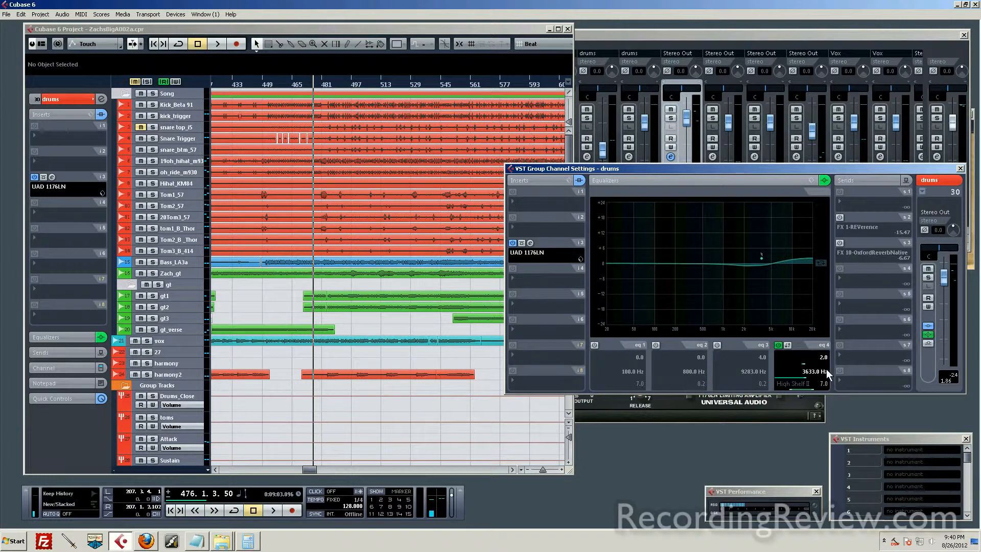
pyautogui.moveTo(809, 395)
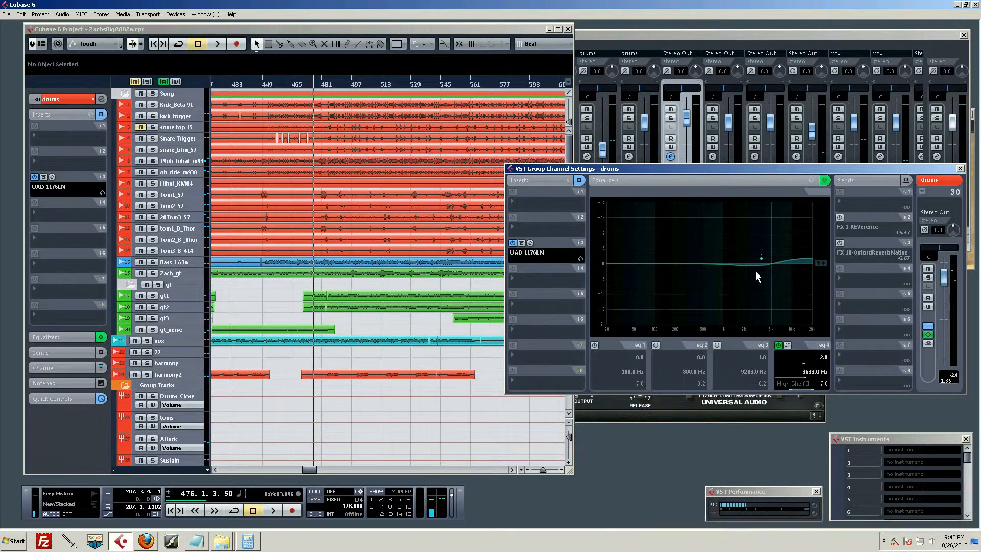
# Boost the drums group high shelf, then fine-tune it to about 2.0 dB at 3695.8 Hz
pyautogui.moveTo(760, 256); pyautogui.dragTo(766, 239)
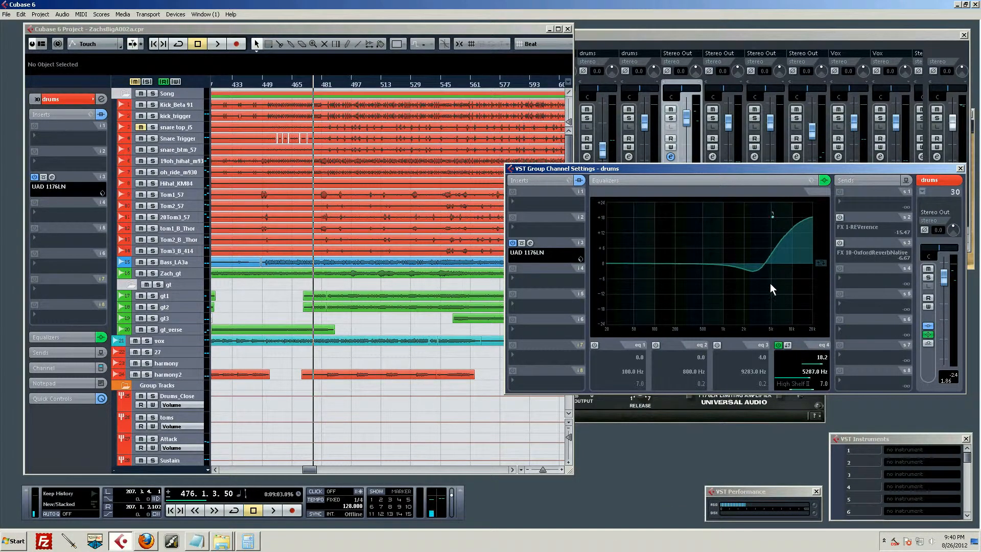
pyautogui.moveTo(767, 277)
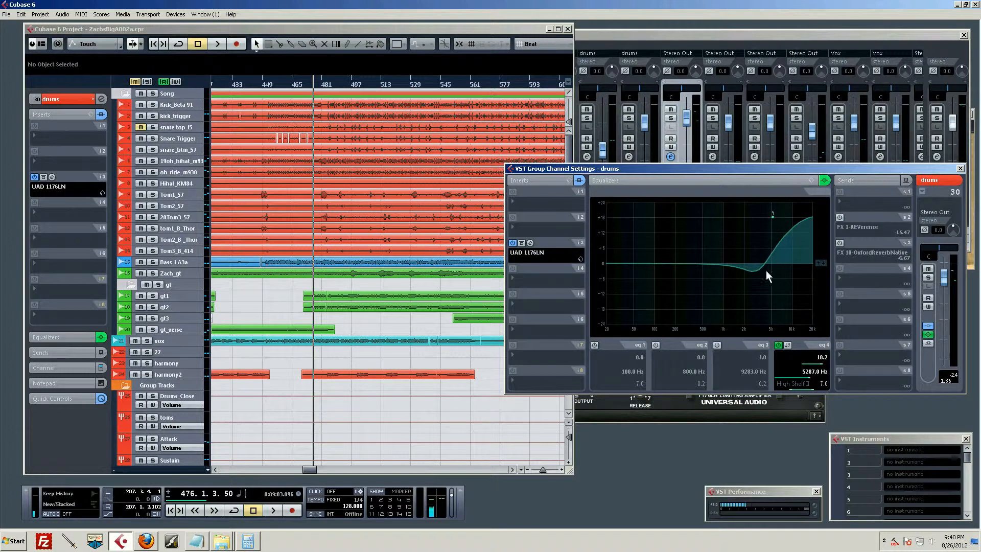
pyautogui.moveTo(772, 228)
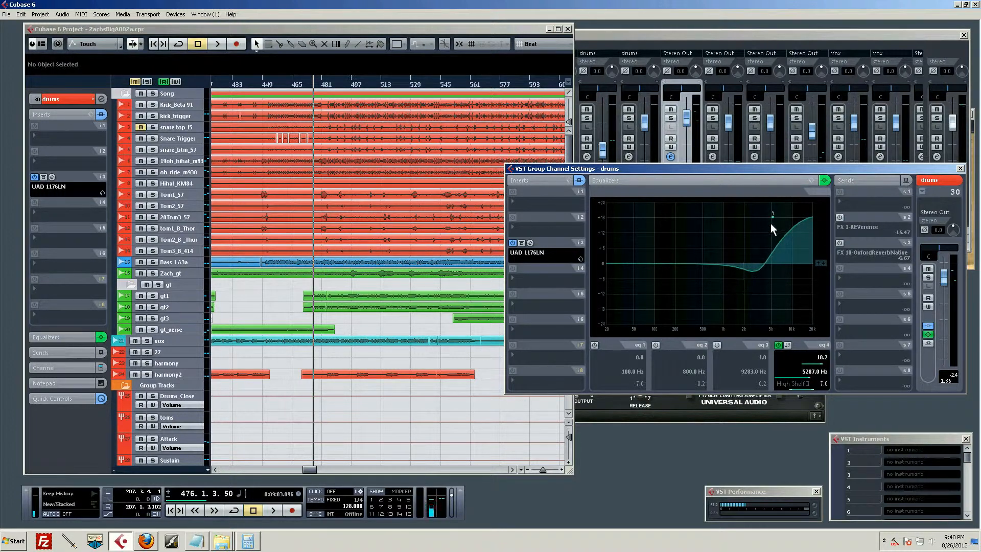
pyautogui.moveTo(773, 228); pyautogui.dragTo(758, 263)
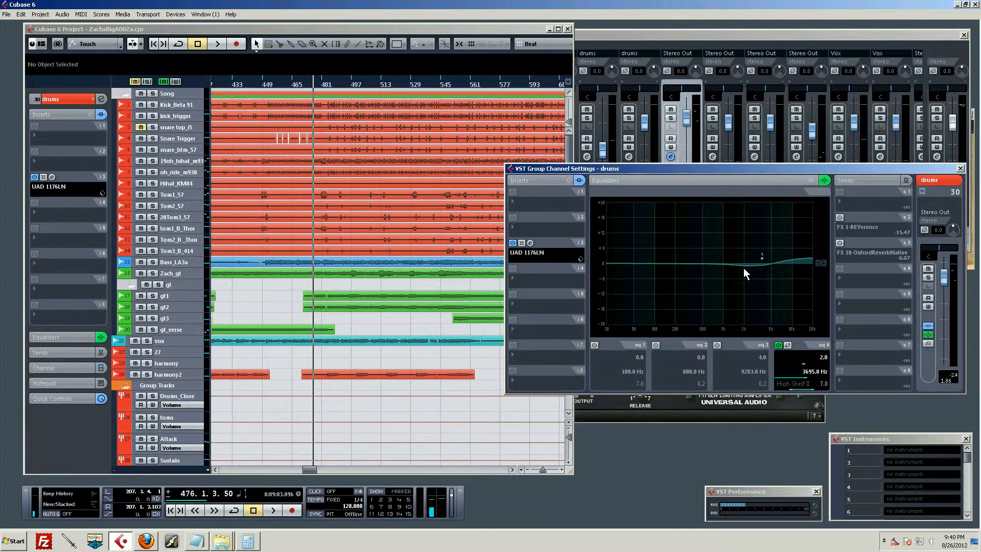
pyautogui.moveTo(742, 258)
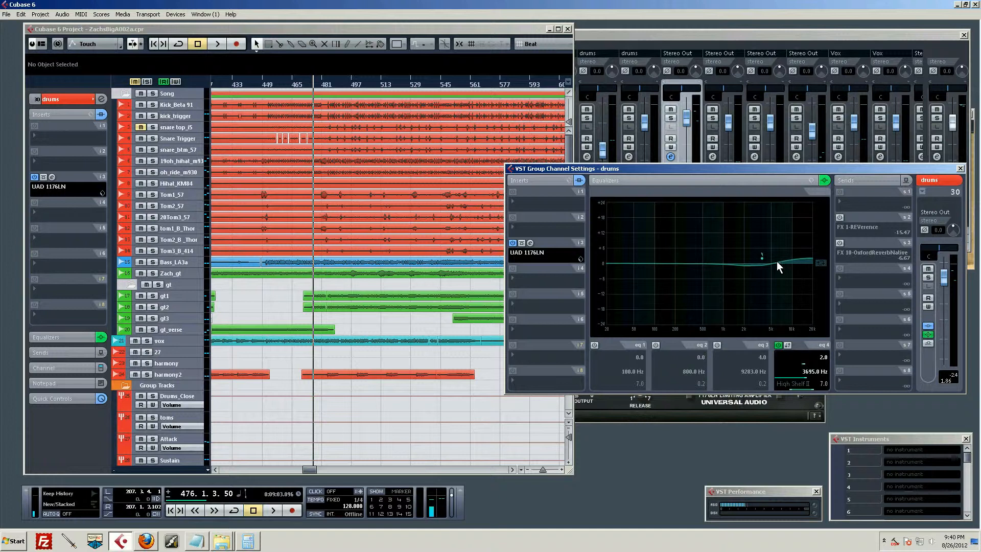
pyautogui.moveTo(772, 269)
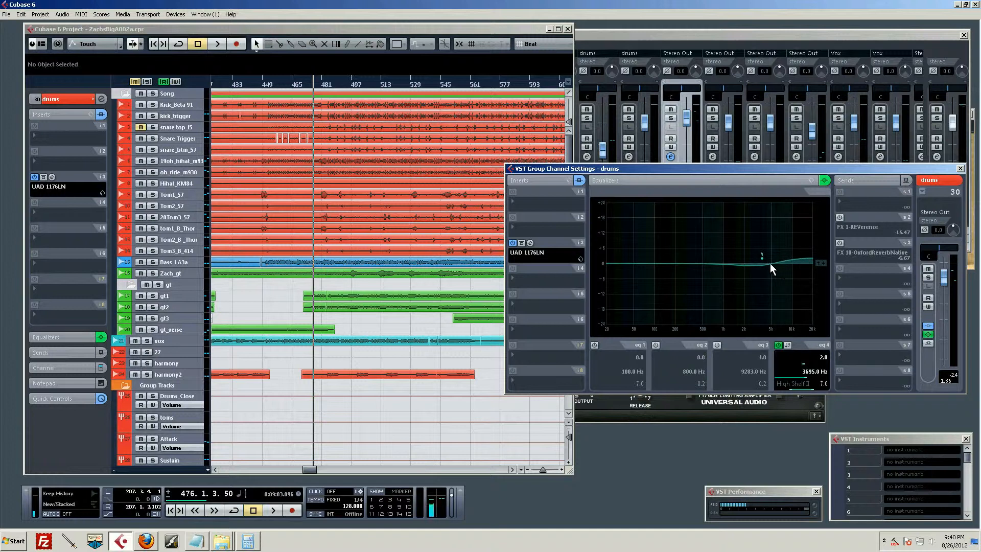
pyautogui.moveTo(735, 274)
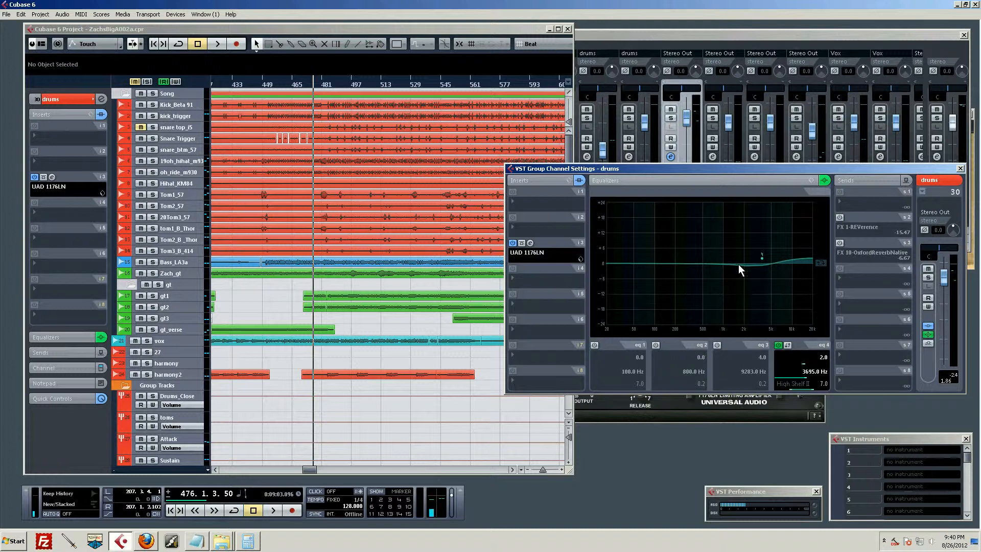
pyautogui.moveTo(756, 283)
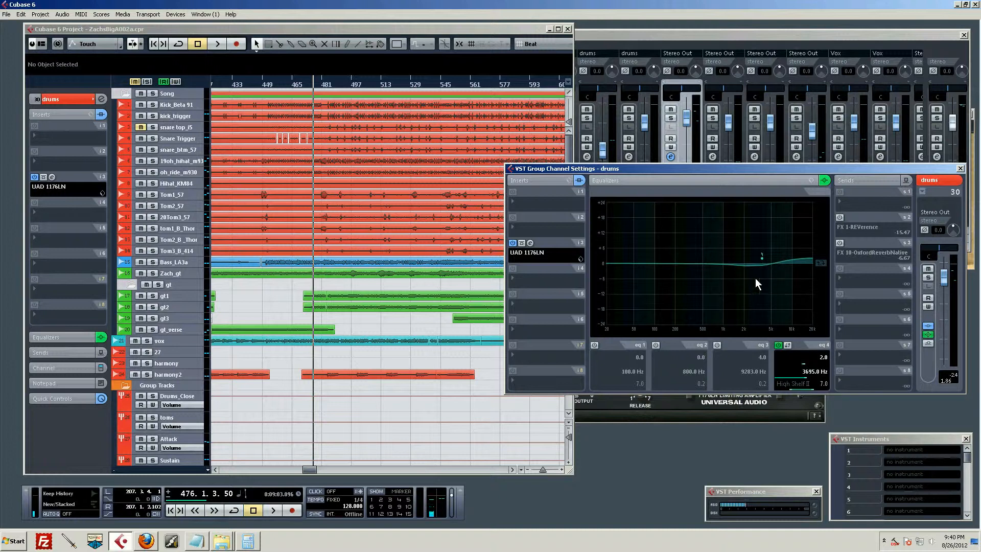
pyautogui.moveTo(776, 274)
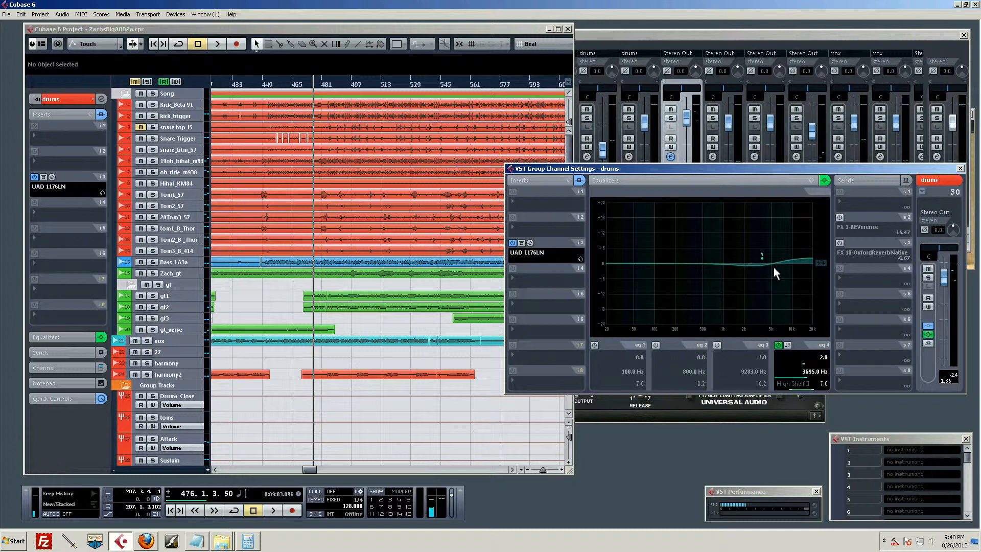
pyautogui.moveTo(803, 248)
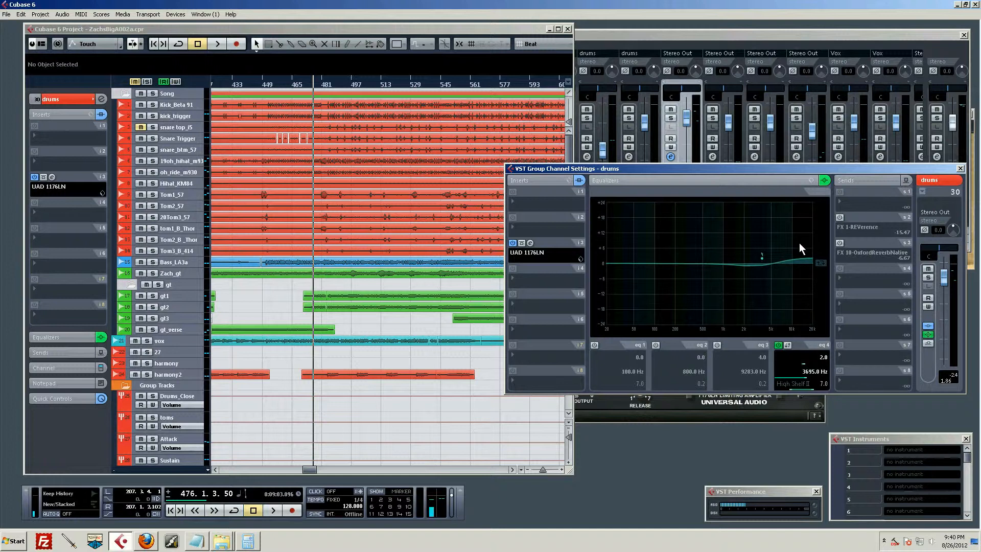
pyautogui.moveTo(663, 253)
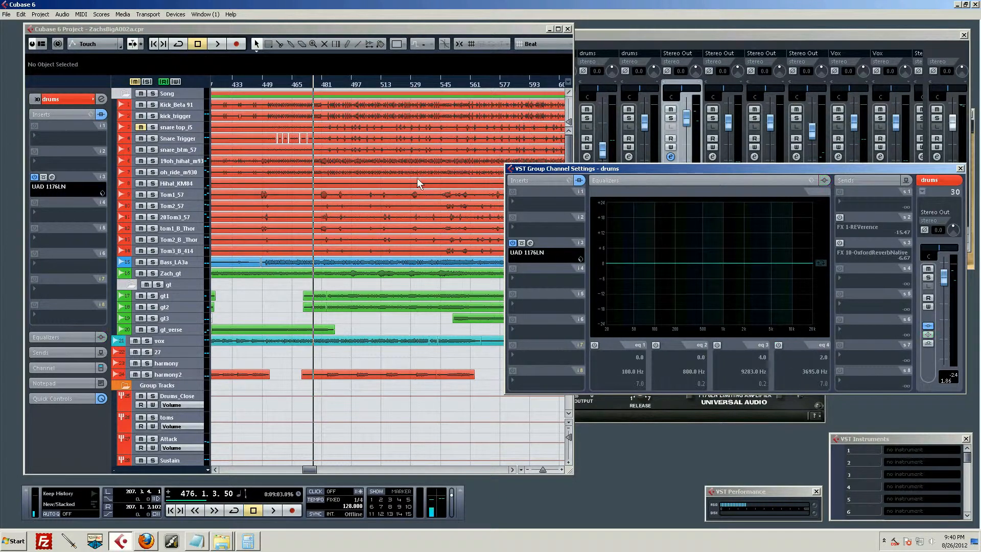
# Toggle the drums EQ off and back on to hear the 2 dB high-shelf boost during playback
pyautogui.click(217, 43)
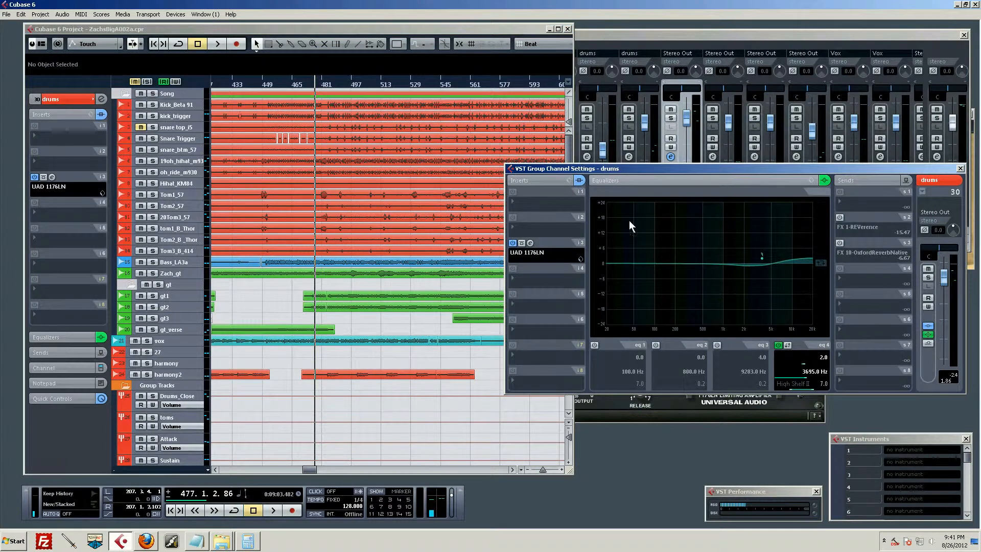
pyautogui.click(217, 44)
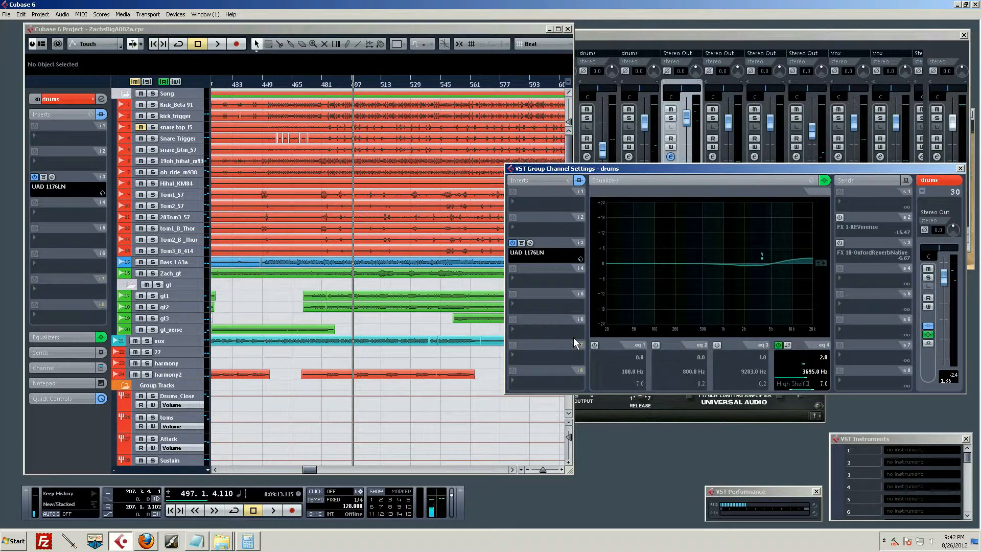
pyautogui.moveTo(559, 322)
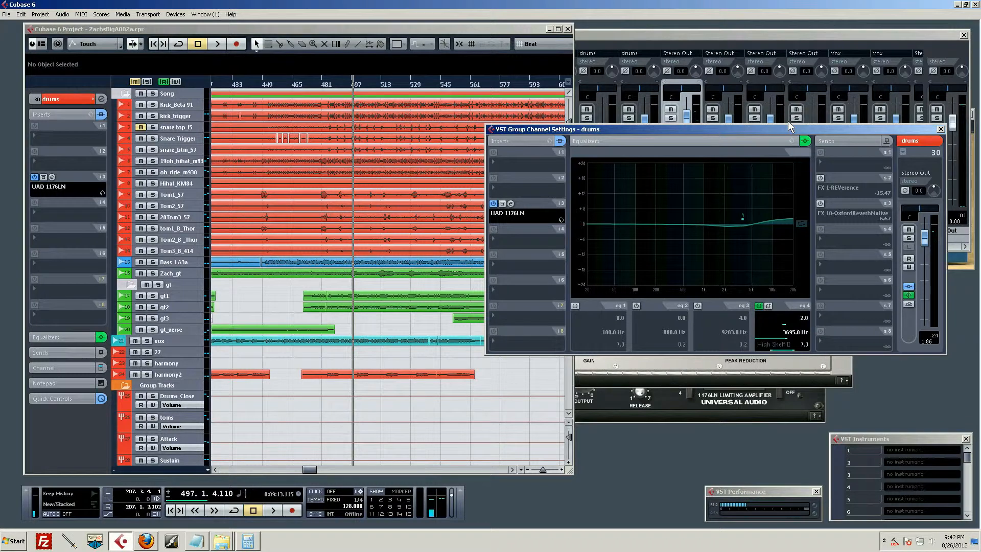
pyautogui.moveTo(787, 136)
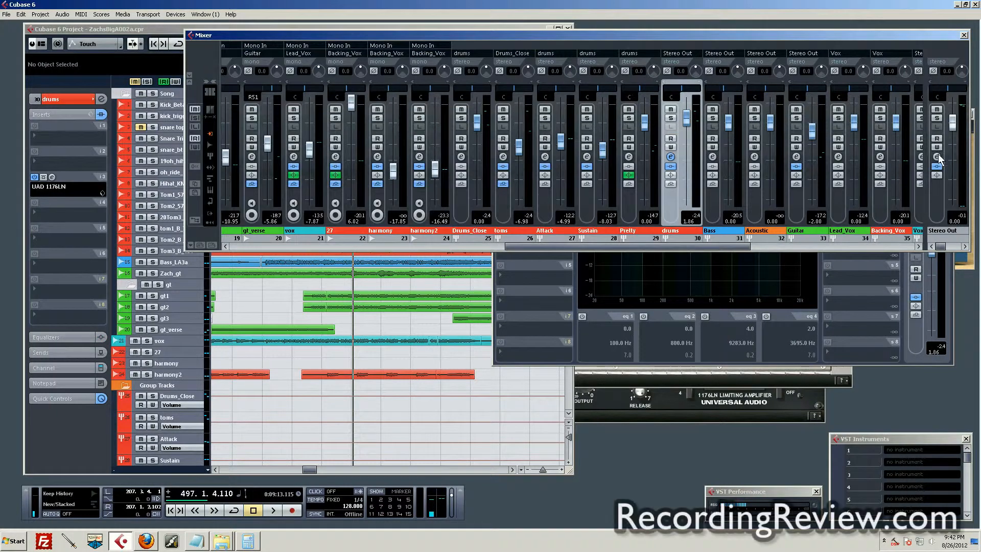
pyautogui.click(939, 157)
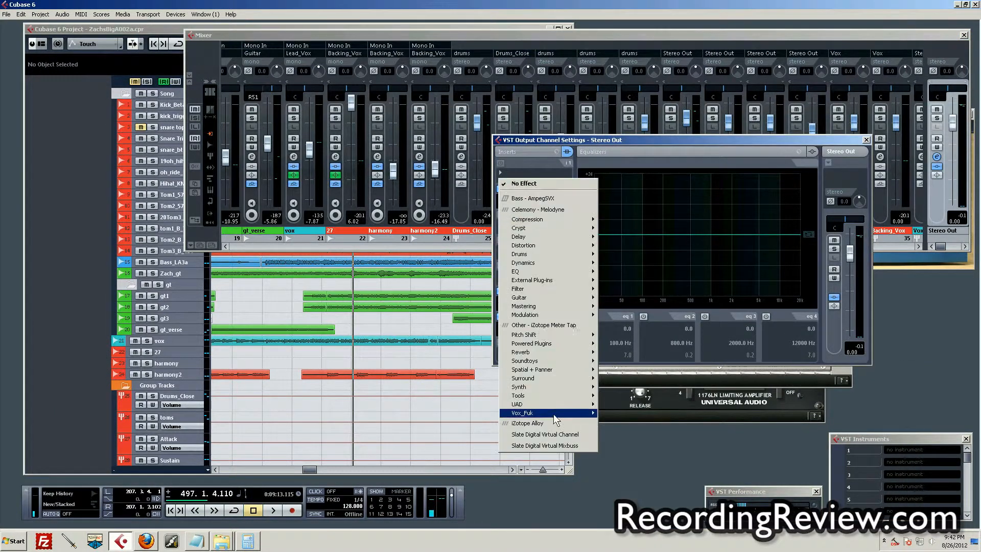
pyautogui.moveTo(556, 348)
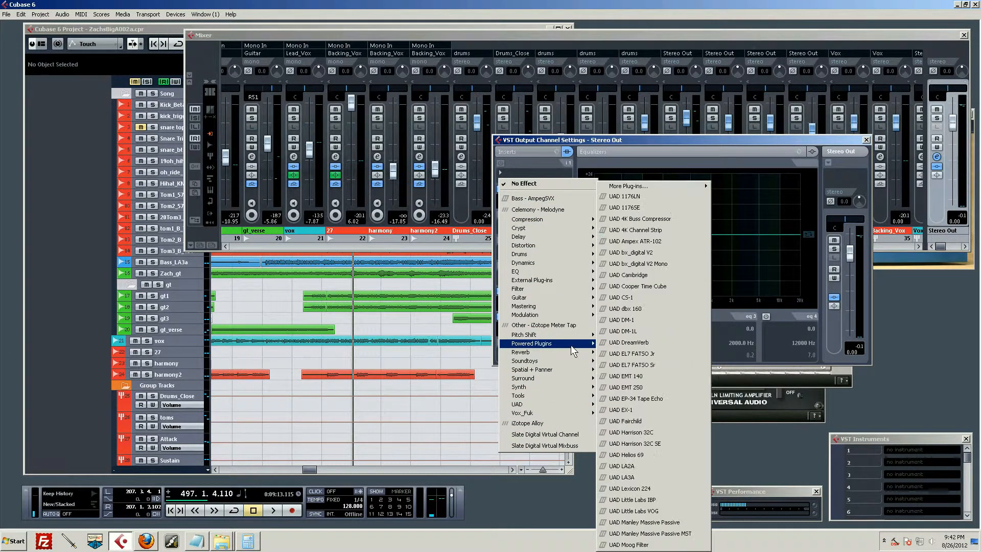
pyautogui.moveTo(657, 264)
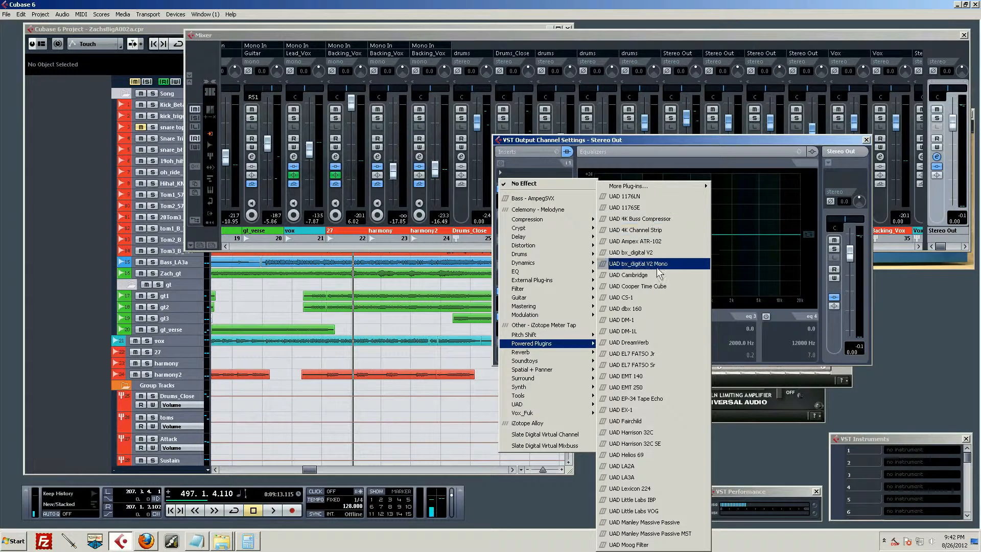
pyautogui.click(628, 275)
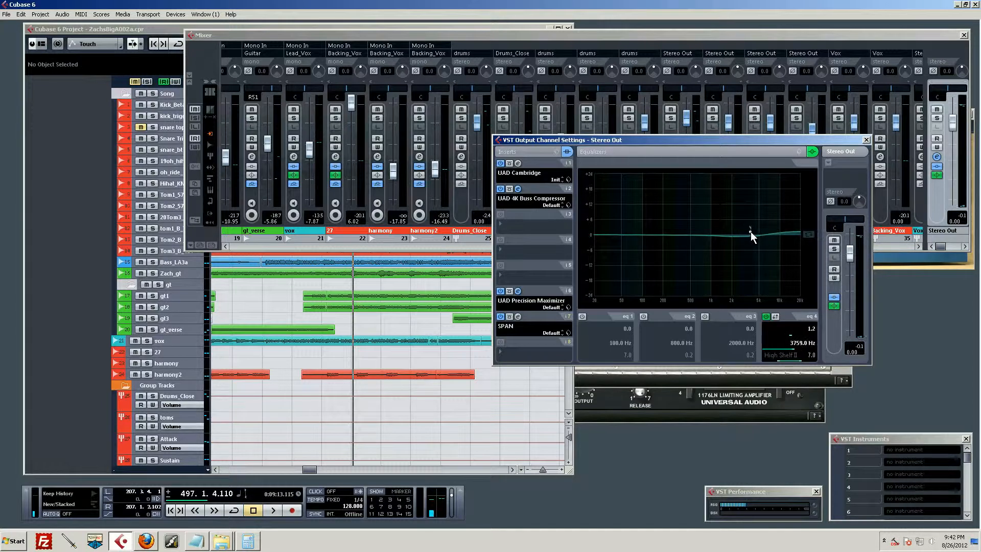
# Raise the Stereo Out high shelf to 2.0 dB near 4024 Hz, then bypass the EQ to compare
pyautogui.moveTo(752, 232); pyautogui.dragTo(754, 235)
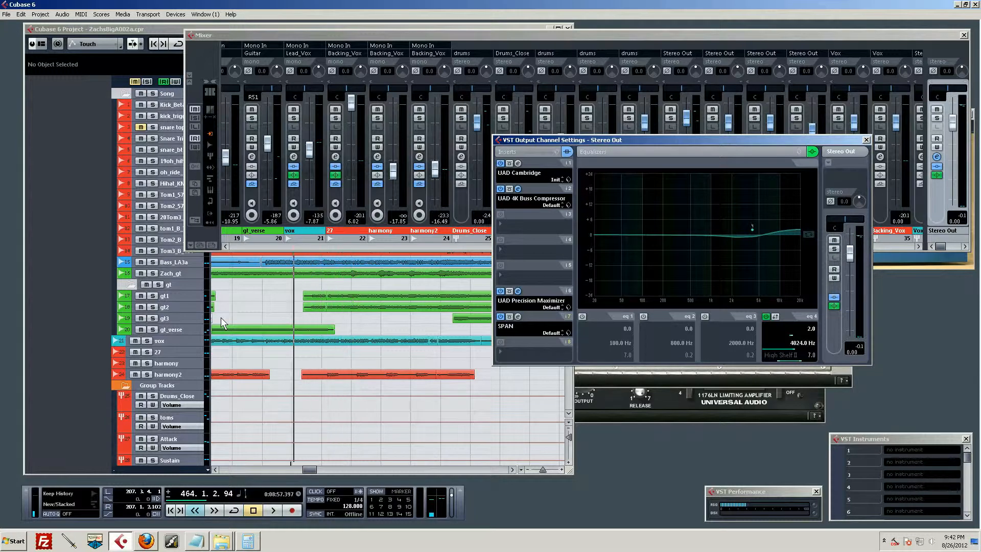
pyautogui.click(272, 510)
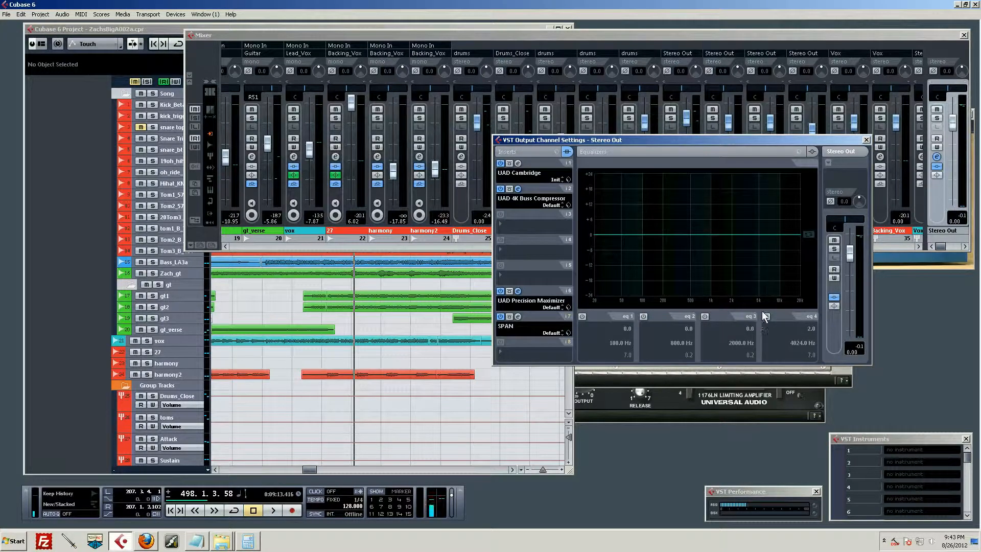
pyautogui.moveTo(768, 317)
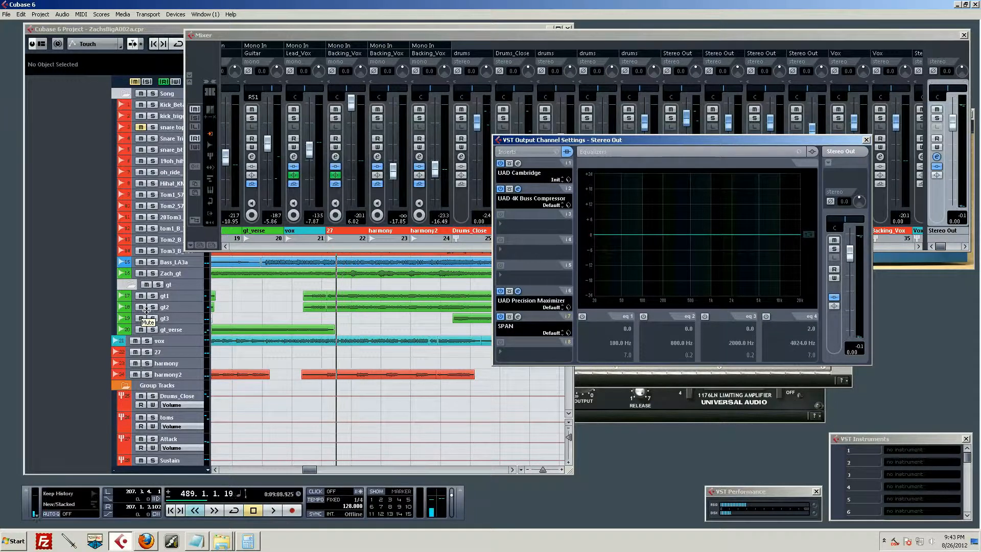
pyautogui.click(272, 511)
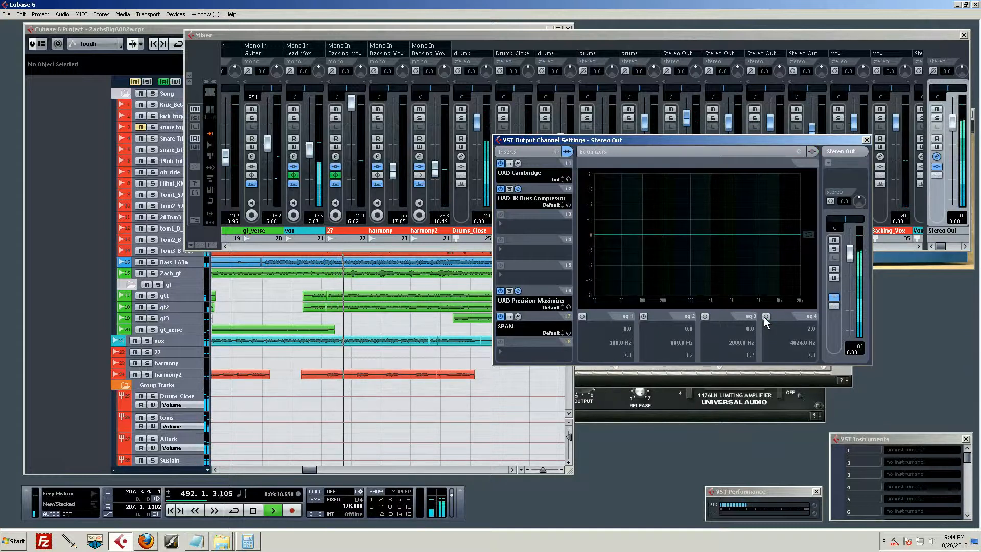
pyautogui.click(765, 316)
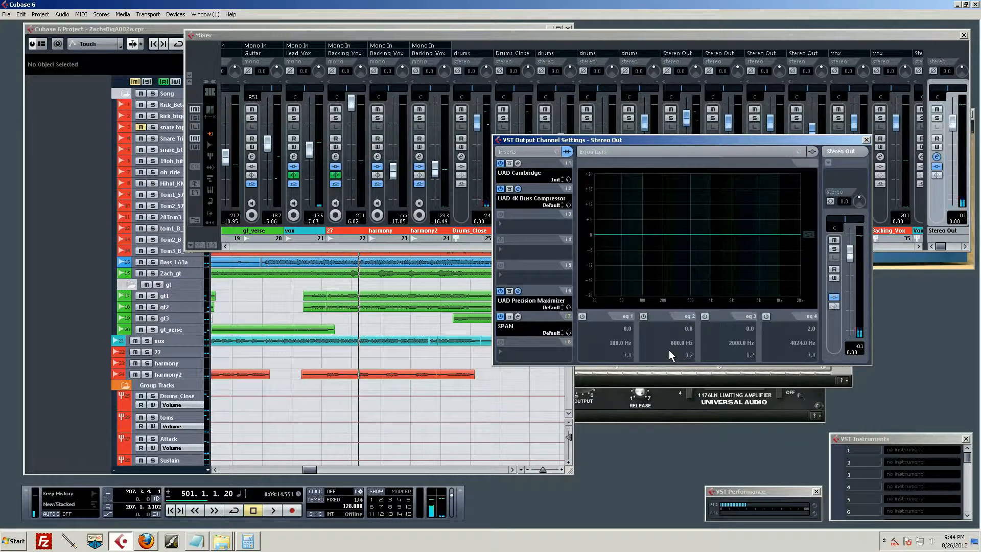
pyautogui.moveTo(835, 122)
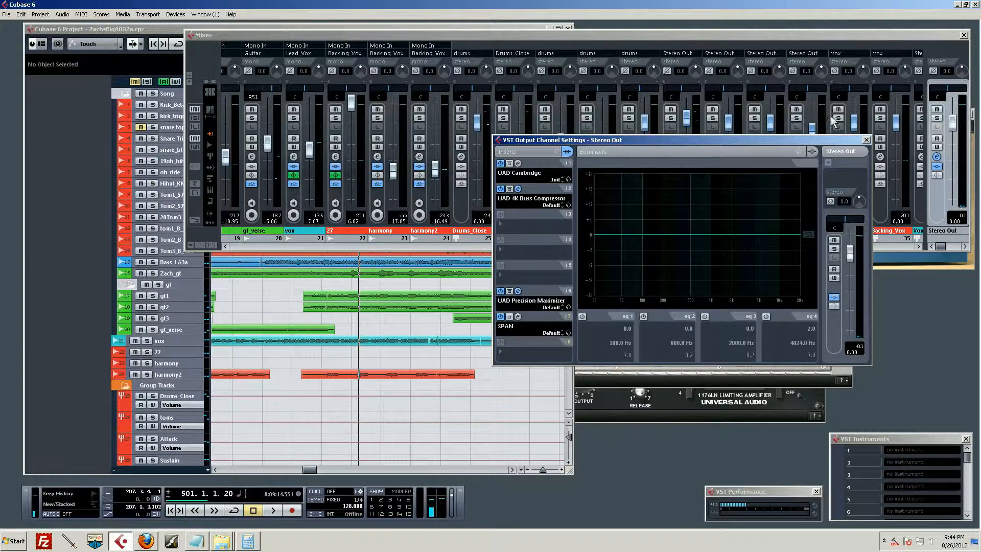